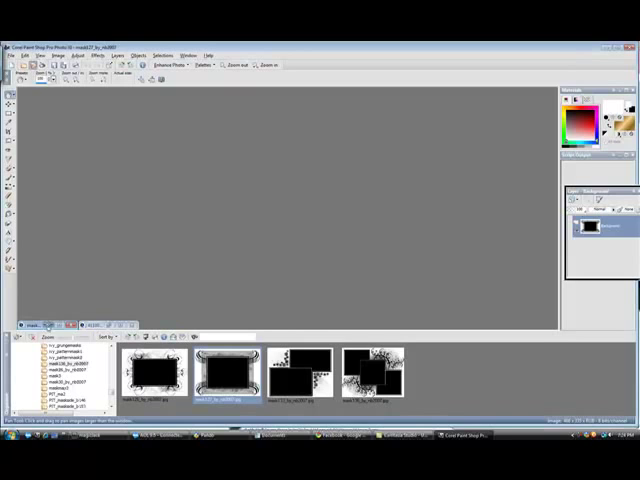
Step: Open the mask127 frame image from the Browse palette
double_click(219, 371)
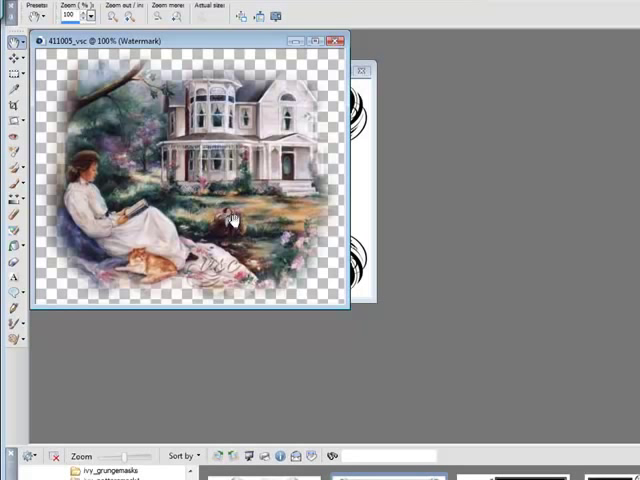
mouse_move(232, 210)
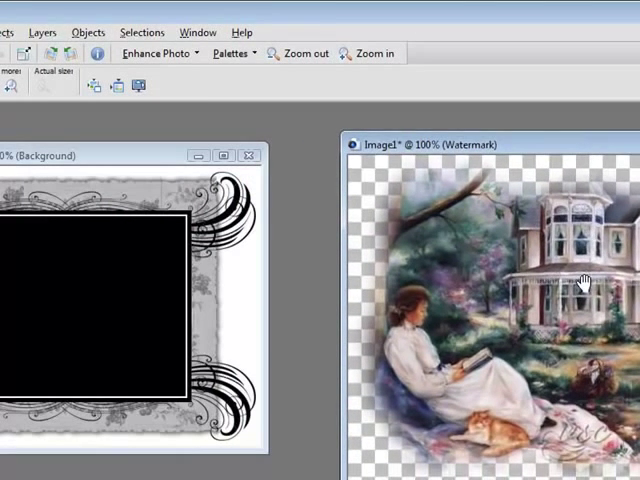
mouse_move(585, 285)
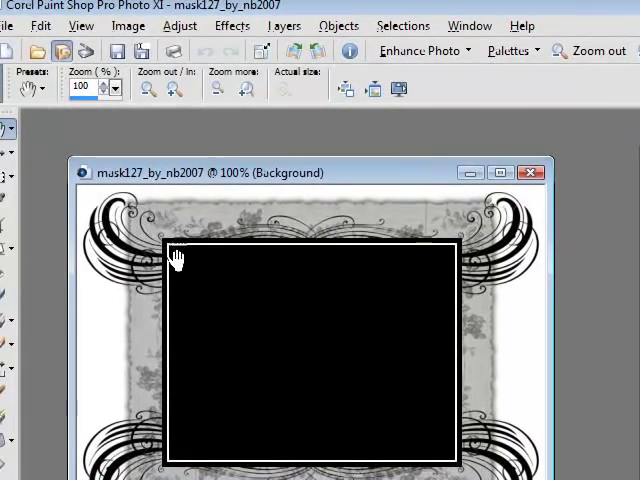
mouse_move(418, 378)
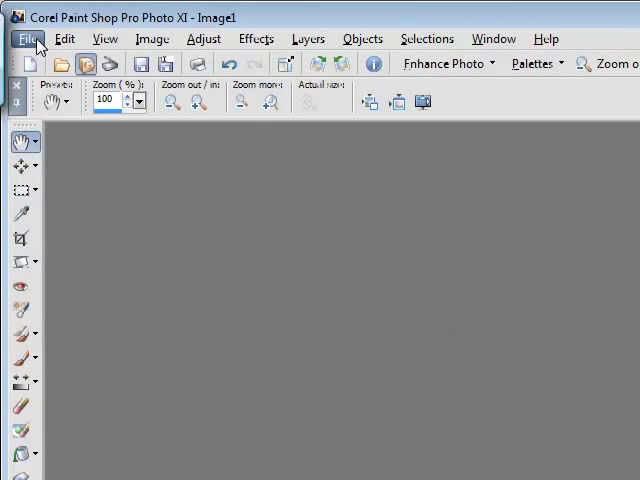
Step: Create Image2, a 500 × 500 pixel raster image with a transparent background
left_click(28, 38)
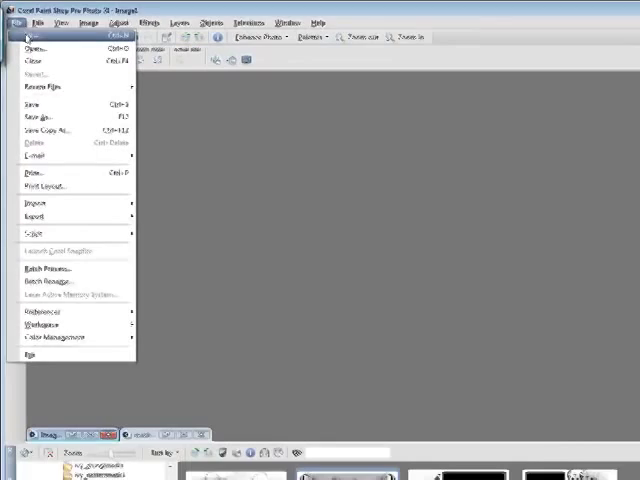
left_click(31, 57)
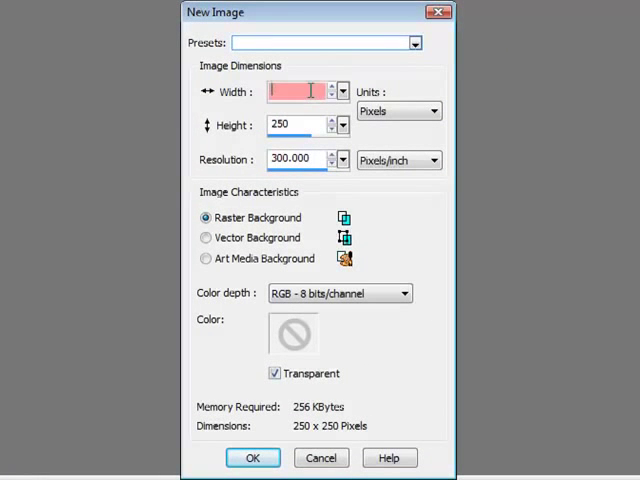
type("500")
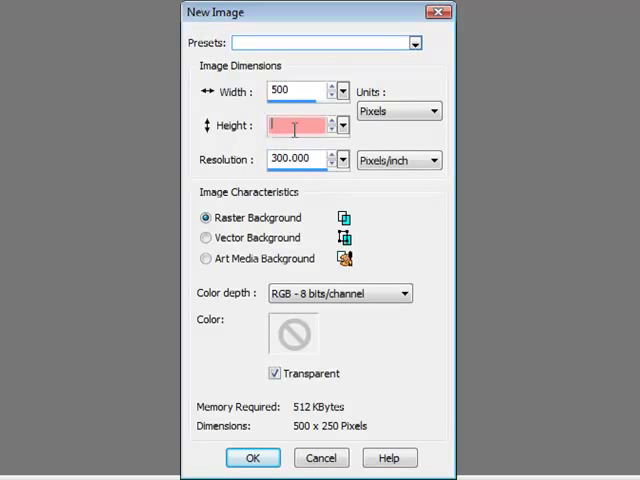
type("500")
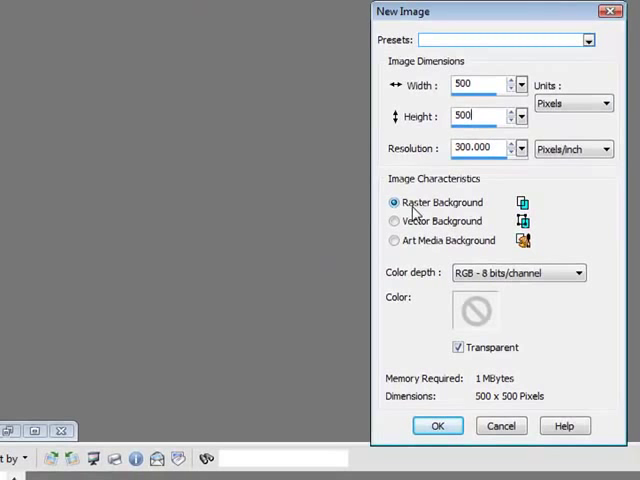
left_click(437, 425)
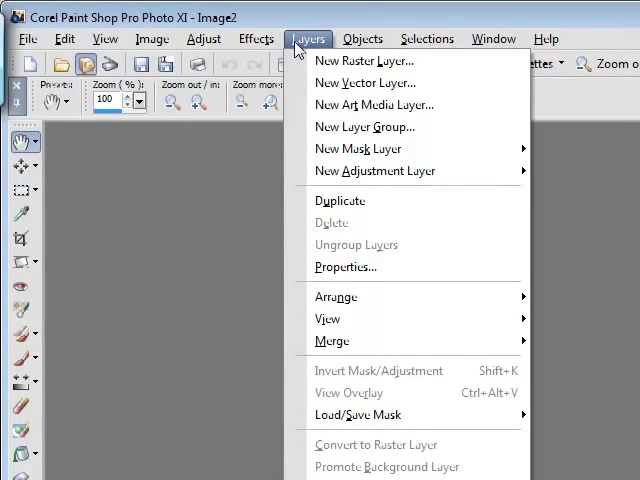
mouse_move(366, 61)
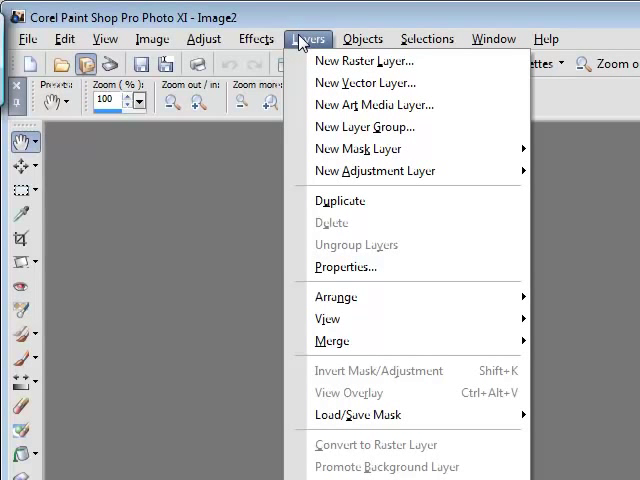
Step: Add a new raster layer named Raster 2 above Raster 1
left_click(364, 60)
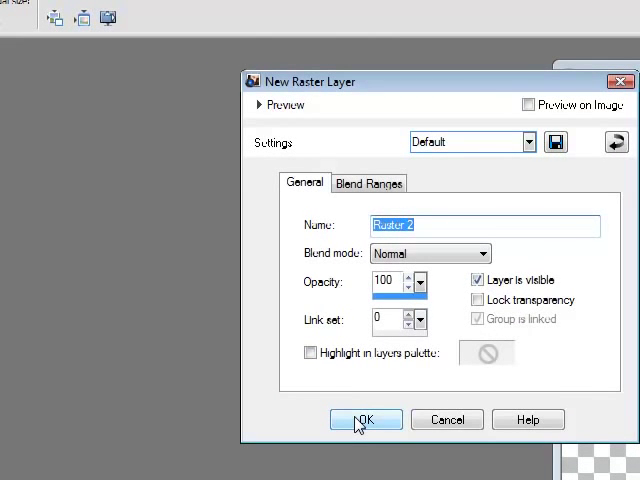
left_click(366, 419)
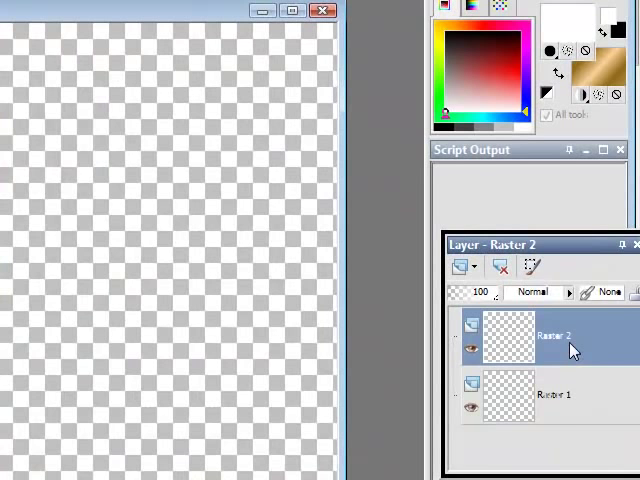
Step: Select Raster 2 and set the material to the pale pink gradient at angle 0
left_click(553, 393)
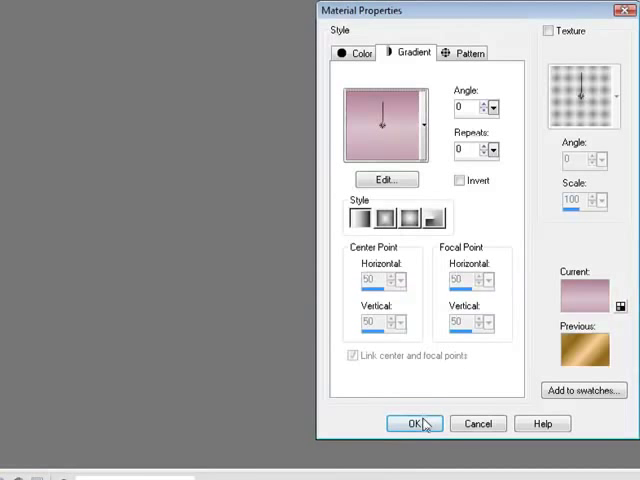
left_click(416, 423)
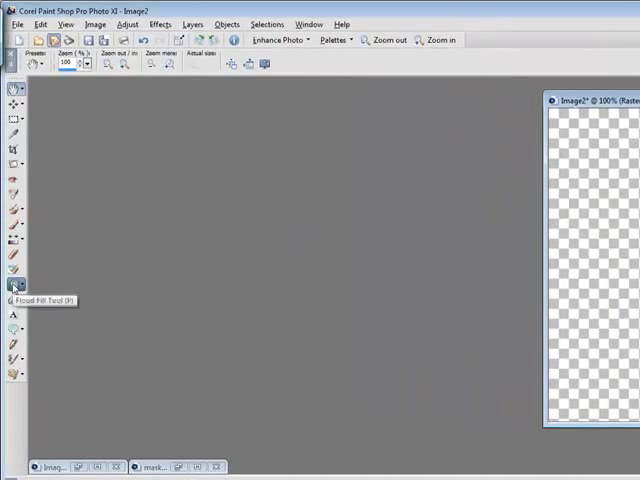
Step: Flood fill the Image2 canvas with the pink gradient
left_click(16, 287)
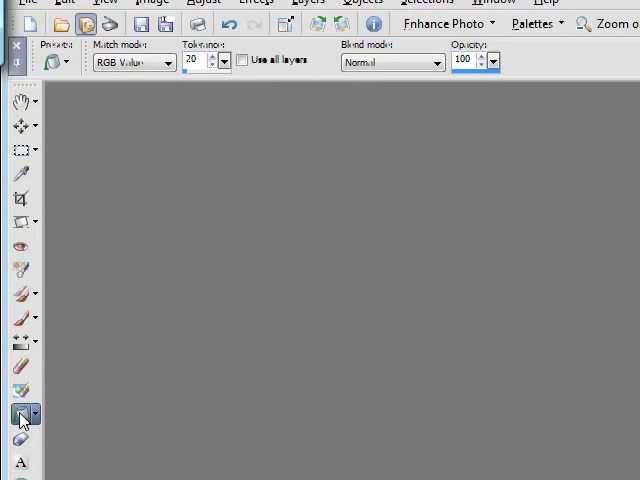
left_click(35, 415)
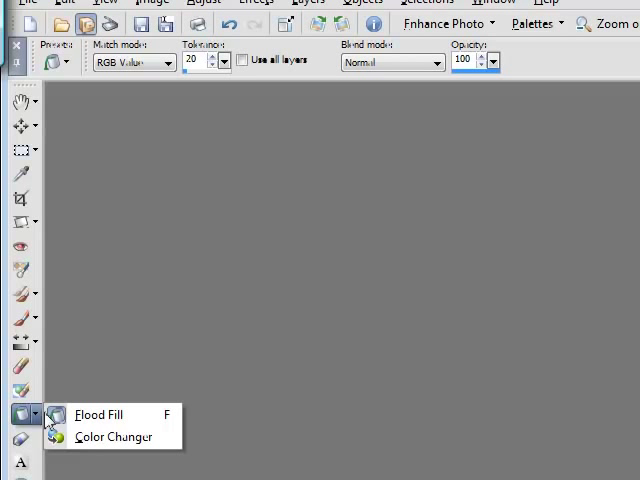
left_click(13, 412)
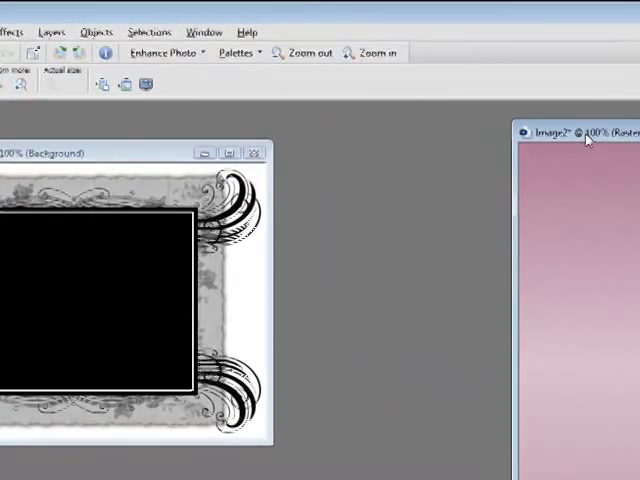
Step: Add a mask layer from mask127_by_nb2007 using source luminance and inverted mask data
left_click(51, 31)
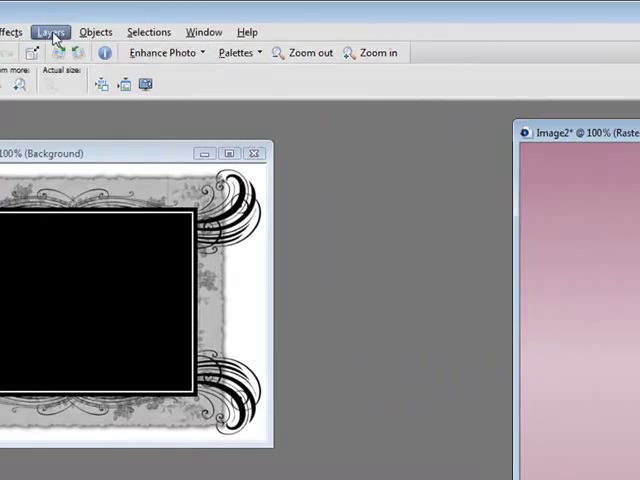
left_click(307, 38)
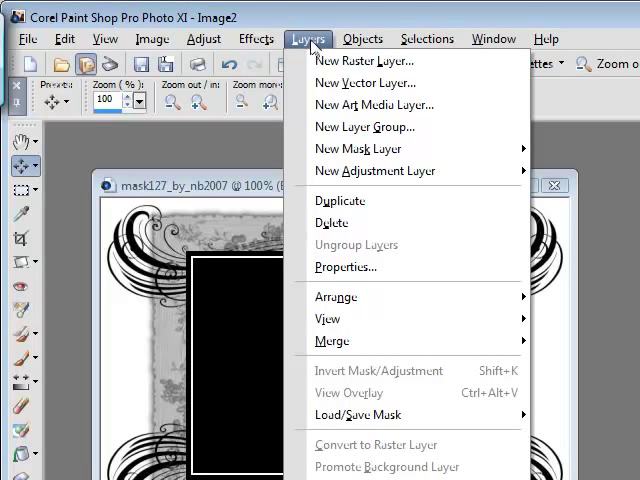
mouse_move(358, 148)
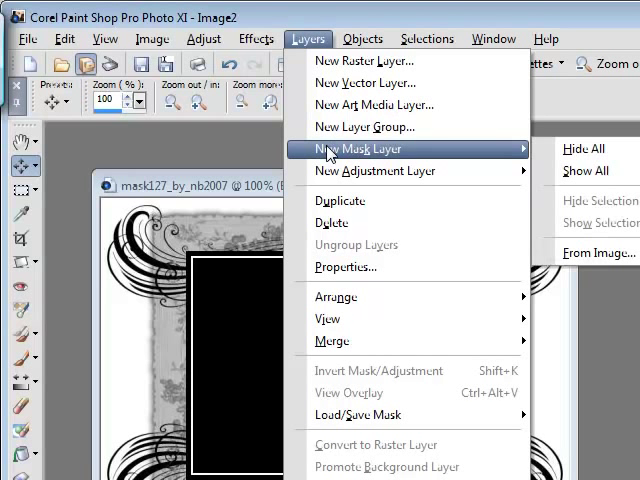
mouse_move(375, 171)
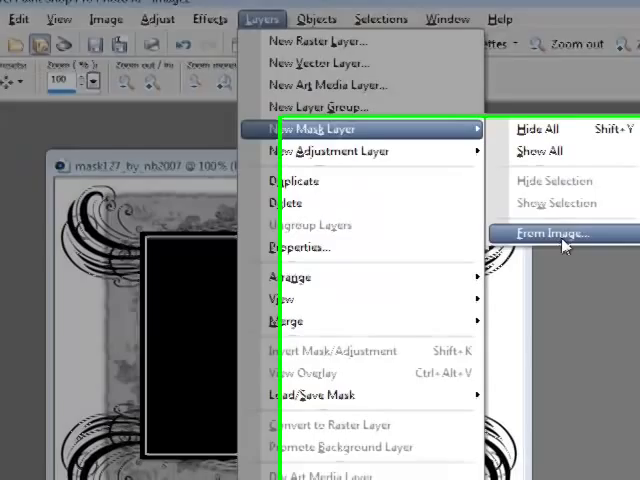
left_click(555, 233)
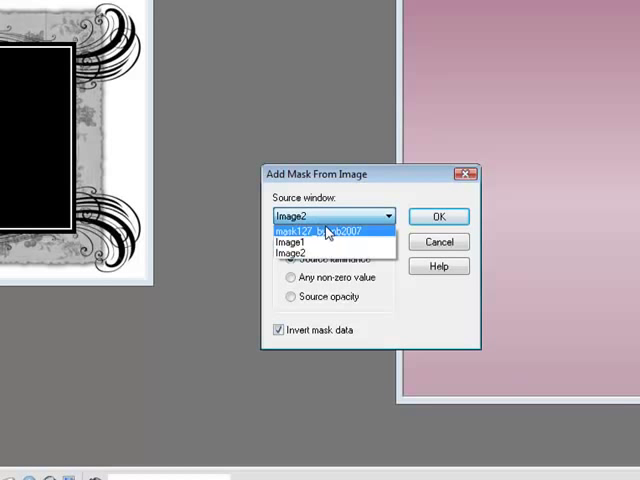
left_click(320, 230)
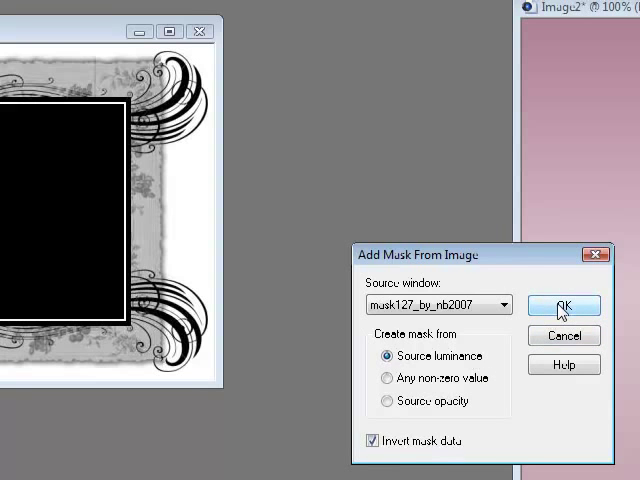
left_click(563, 305)
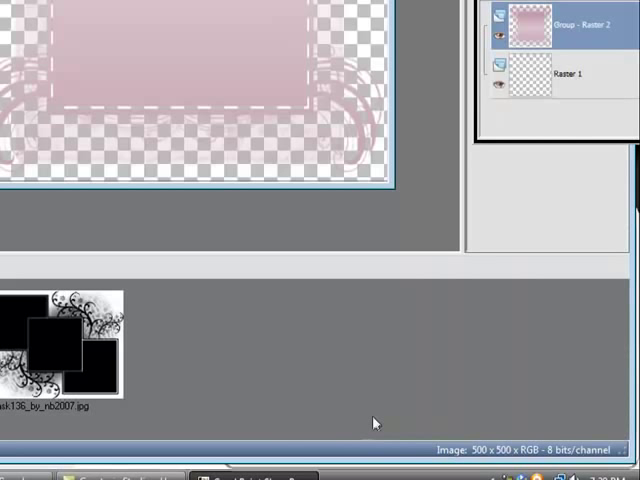
Step: Select the empty bottom layer, Raster 1, beneath the masked pink group
left_click(568, 75)
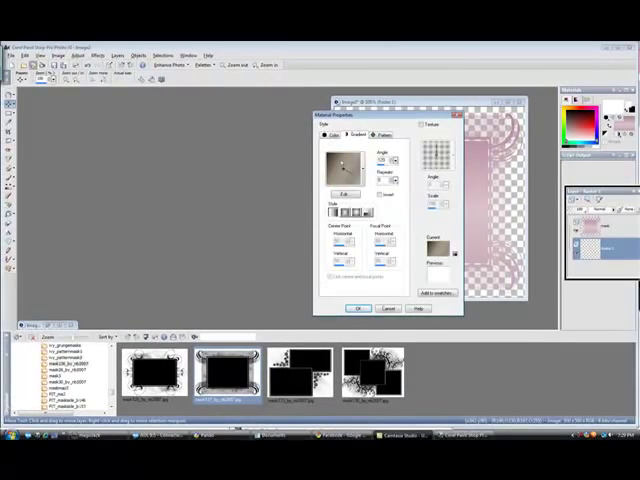
Step: Confirm the pearl gradient and fill Raster 1 with it behind the pink frame
left_click(340, 165)
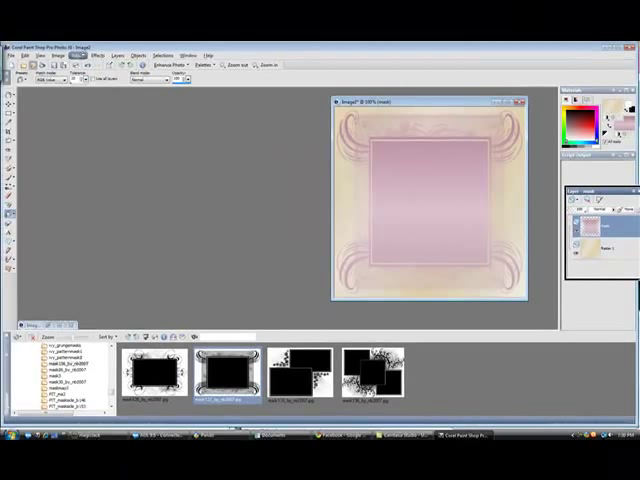
left_click(92, 55)
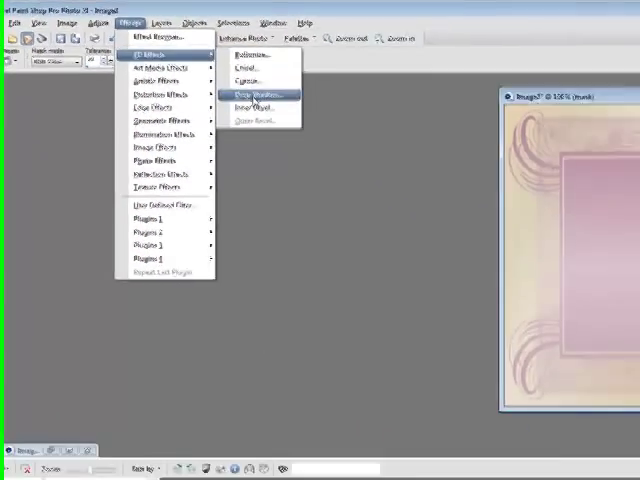
Step: Add drop shadows at 2/2 (opacity 25, blur 14.49) and -2/-2 (opacity 15)
left_click(257, 94)
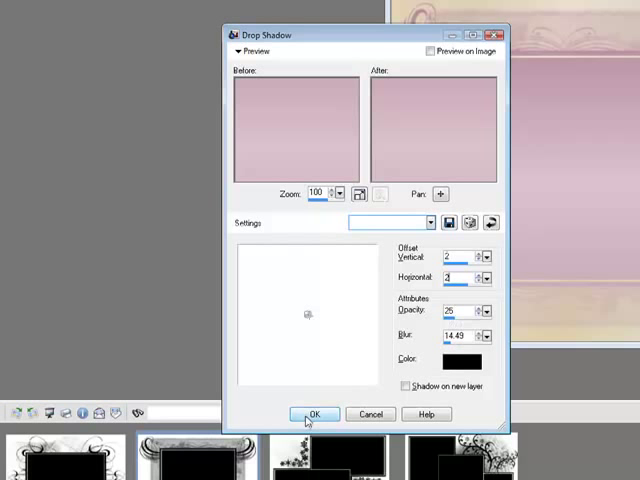
left_click(313, 414)
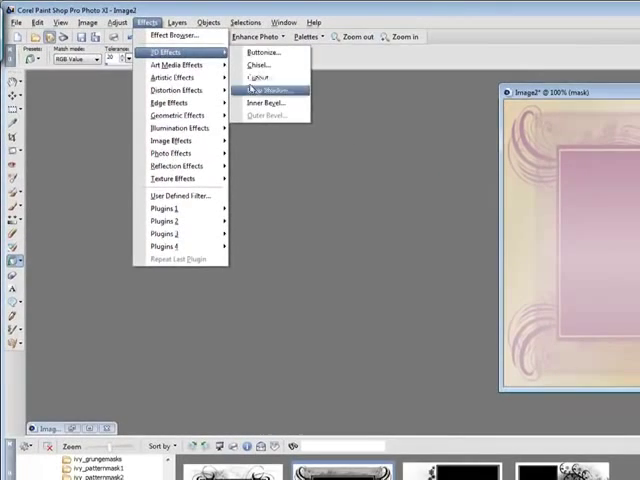
left_click(265, 90)
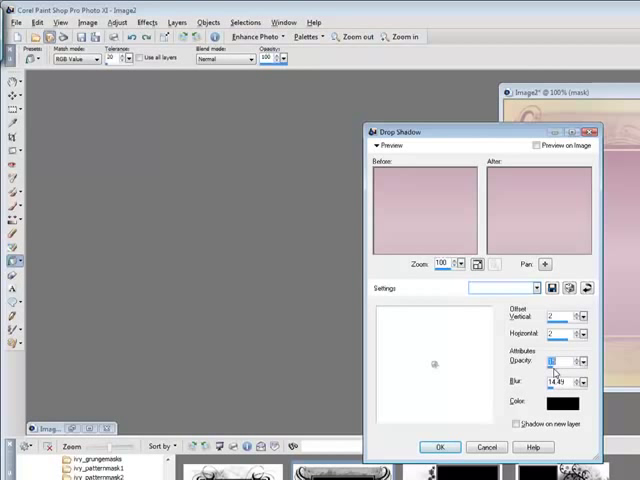
left_click(440, 447)
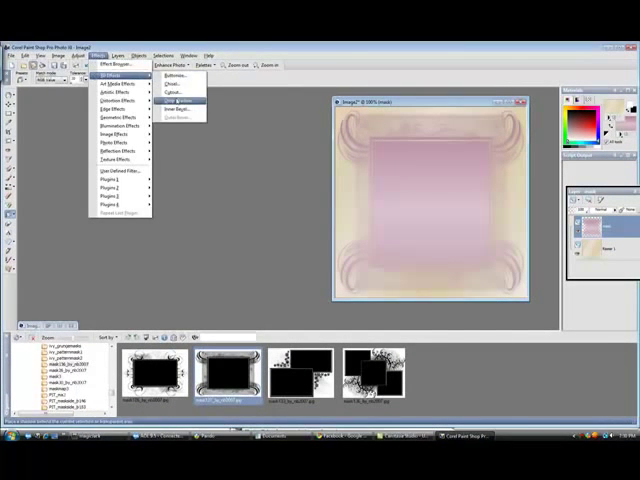
left_click(181, 92)
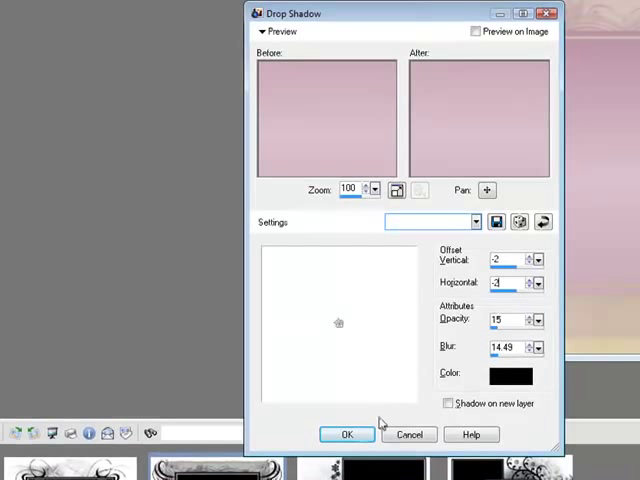
left_click(347, 434)
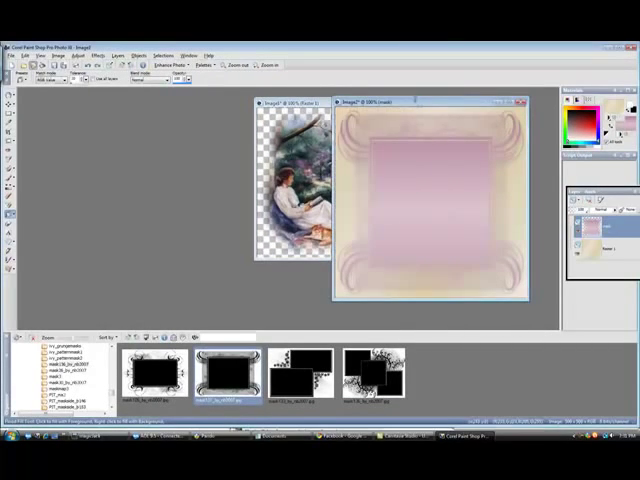
Step: Copy the reading-woman tube and paste it into Image2 as a new layer
left_click(38, 53)
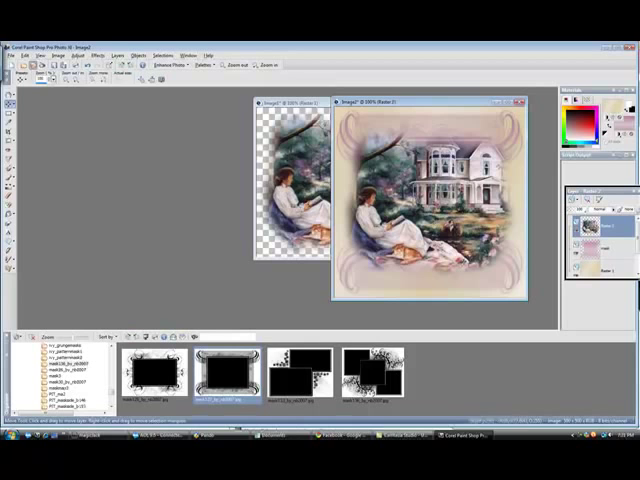
left_click(48, 55)
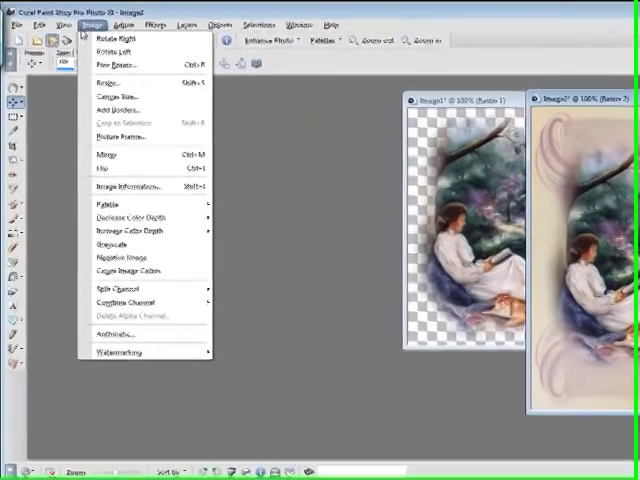
Step: Resize the reading-woman tube layer to 70 percent with Resize all layers unchecked
left_click(112, 81)
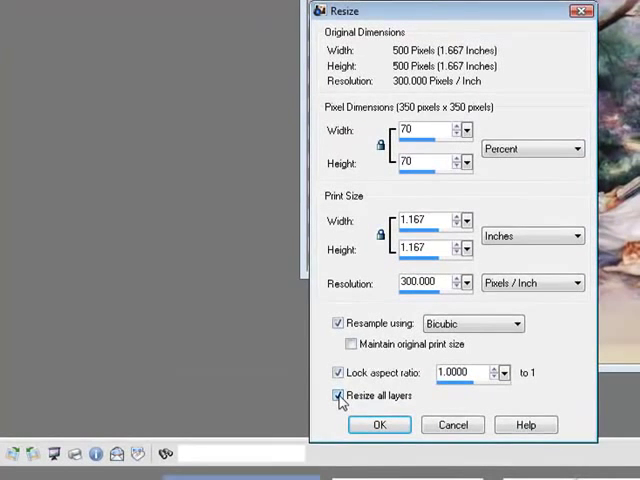
left_click(337, 395)
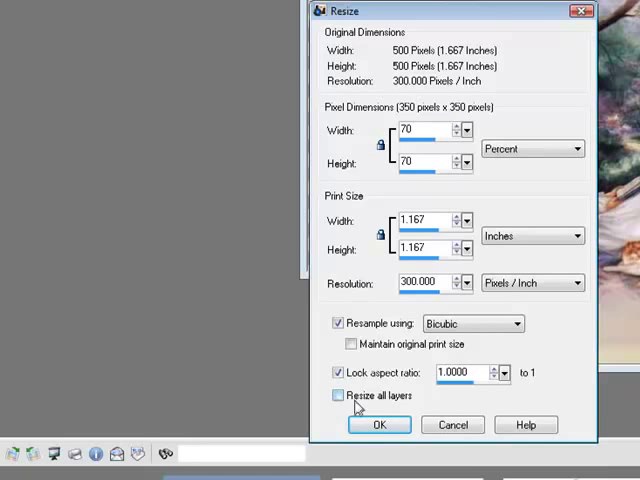
left_click(380, 424)
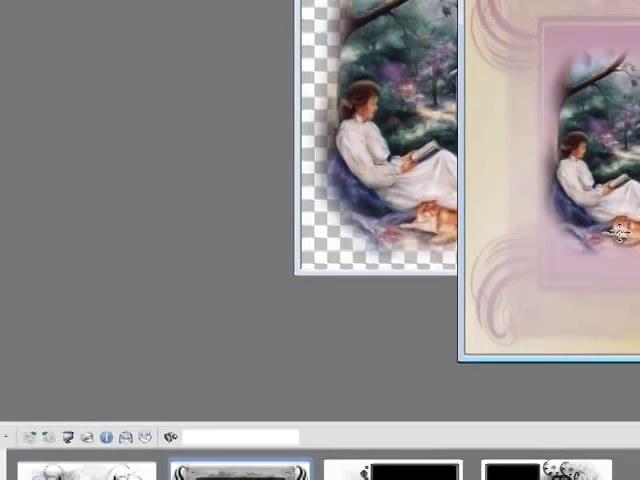